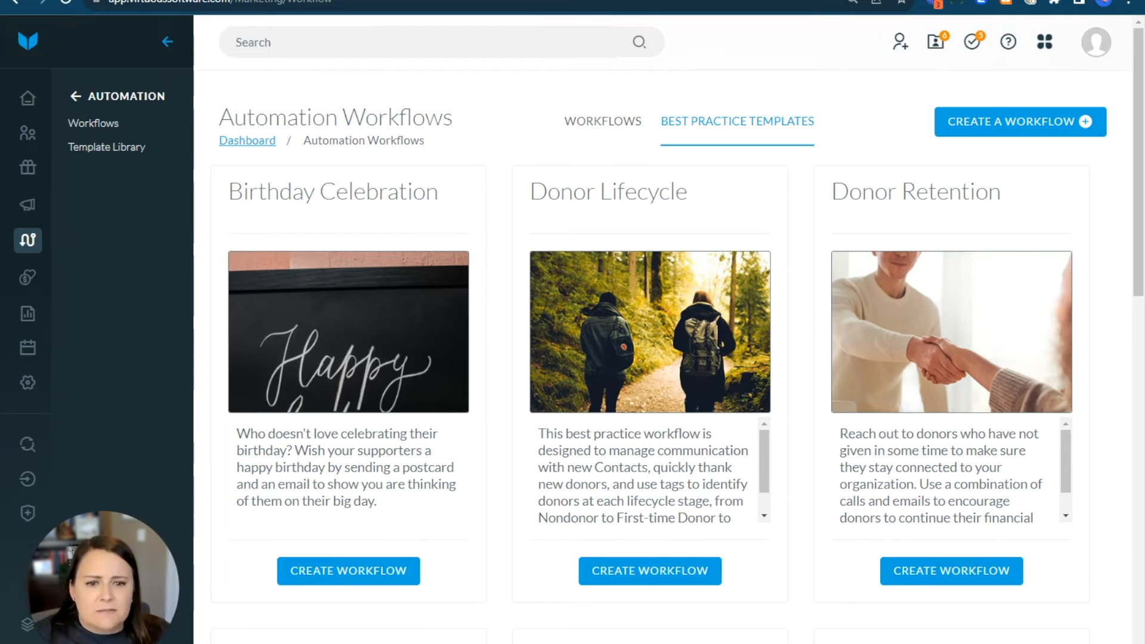
mouse_move(752, 406)
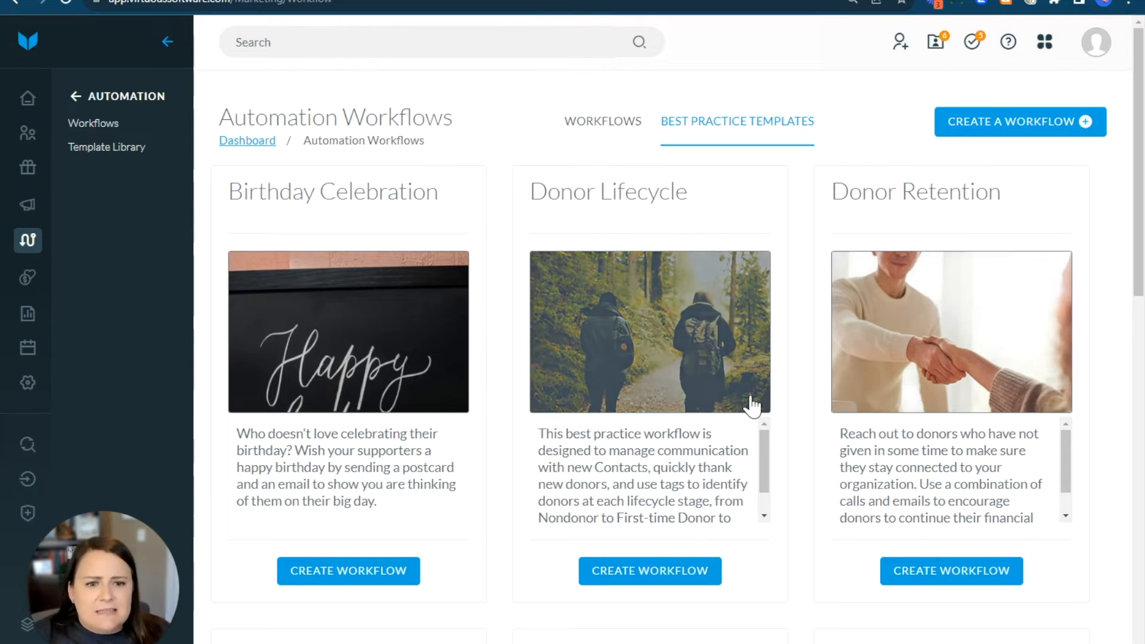
mouse_move(577, 455)
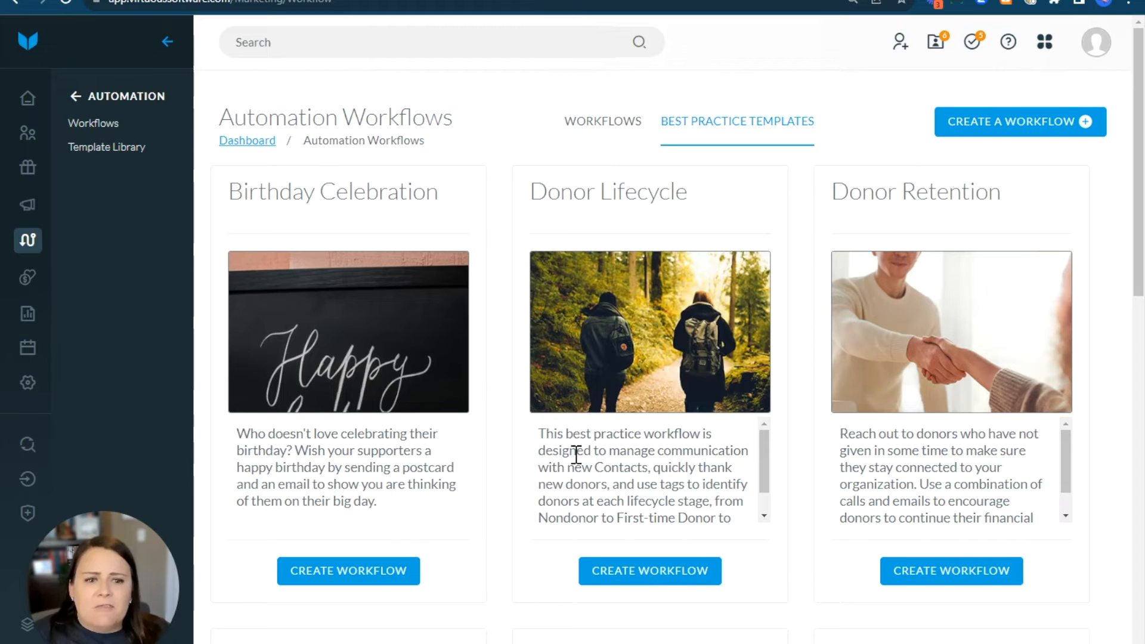
scroll(down, 3)
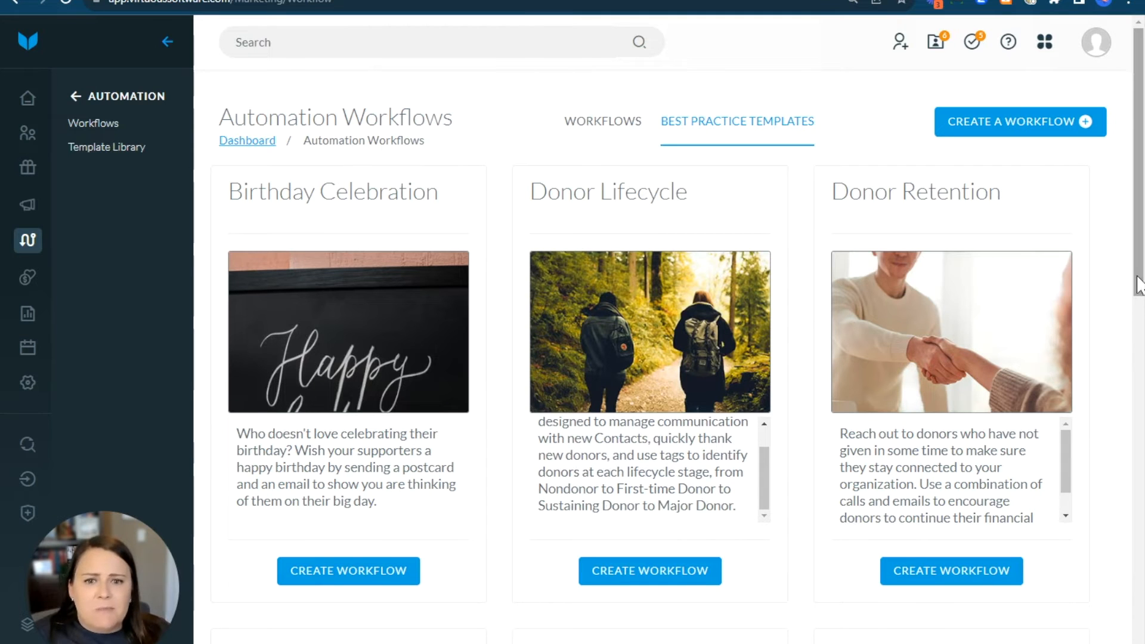
scroll(down, 3)
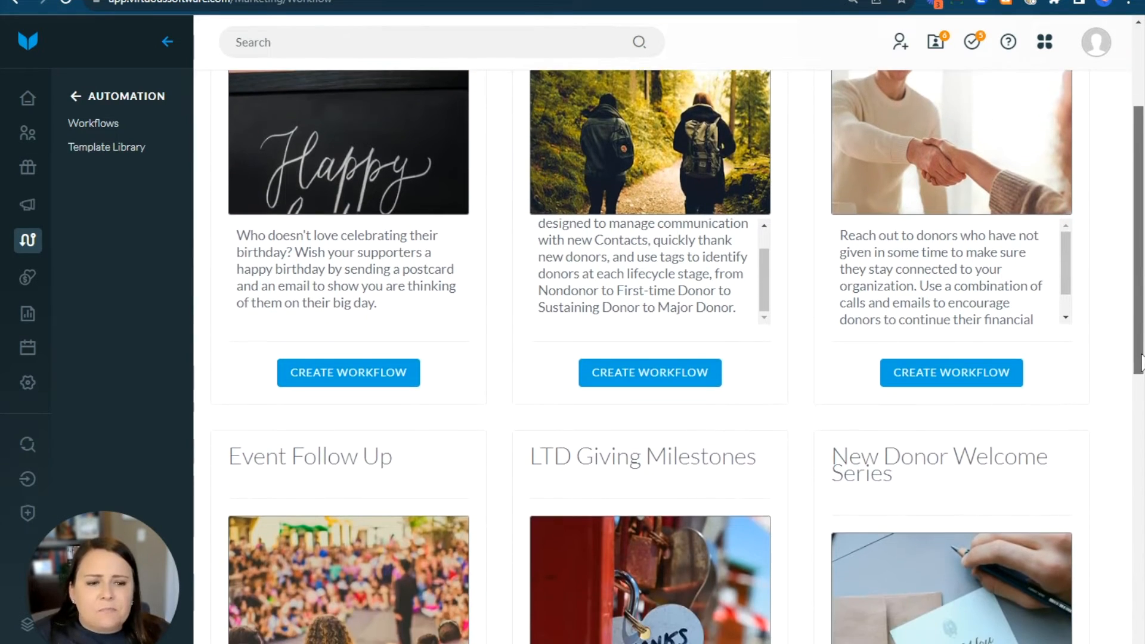
scroll(down, 3)
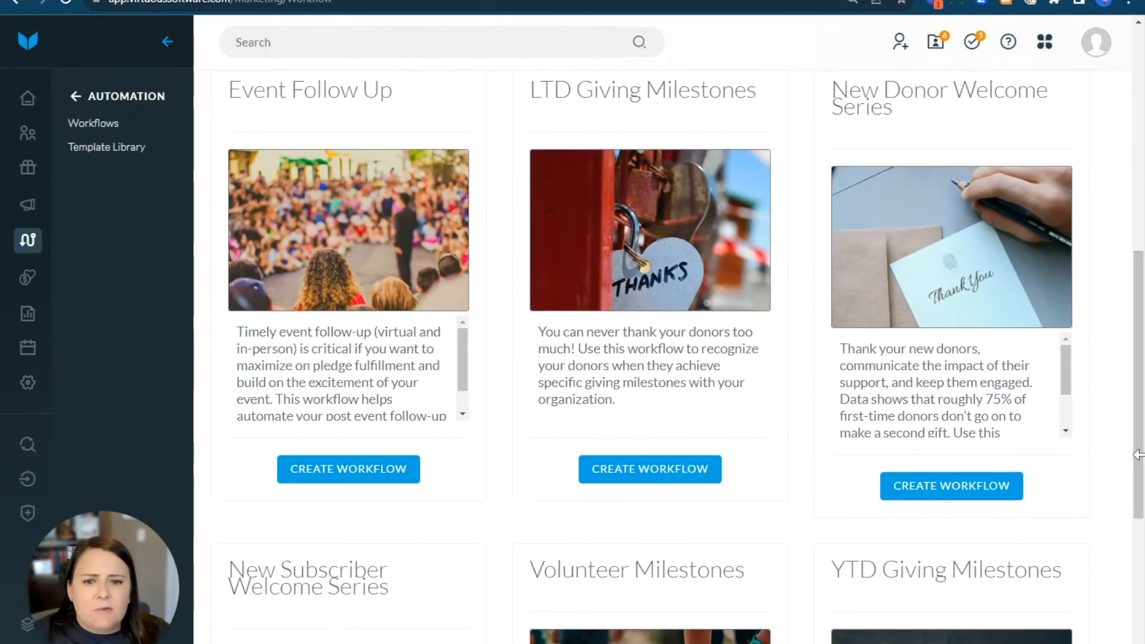
scroll(down, 3)
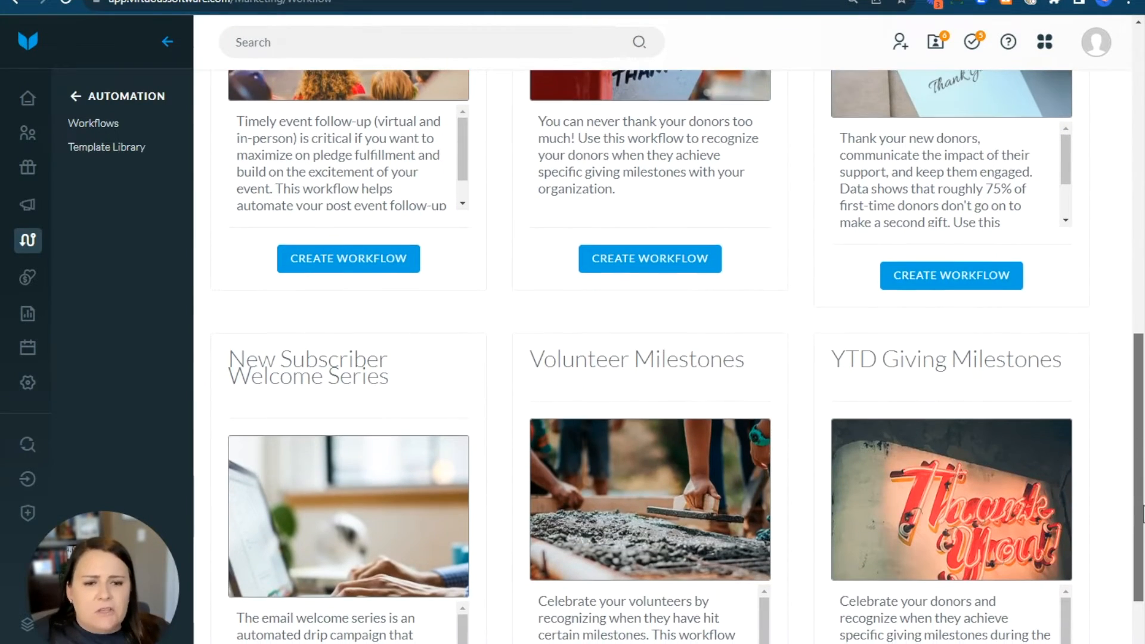
scroll(down, 3)
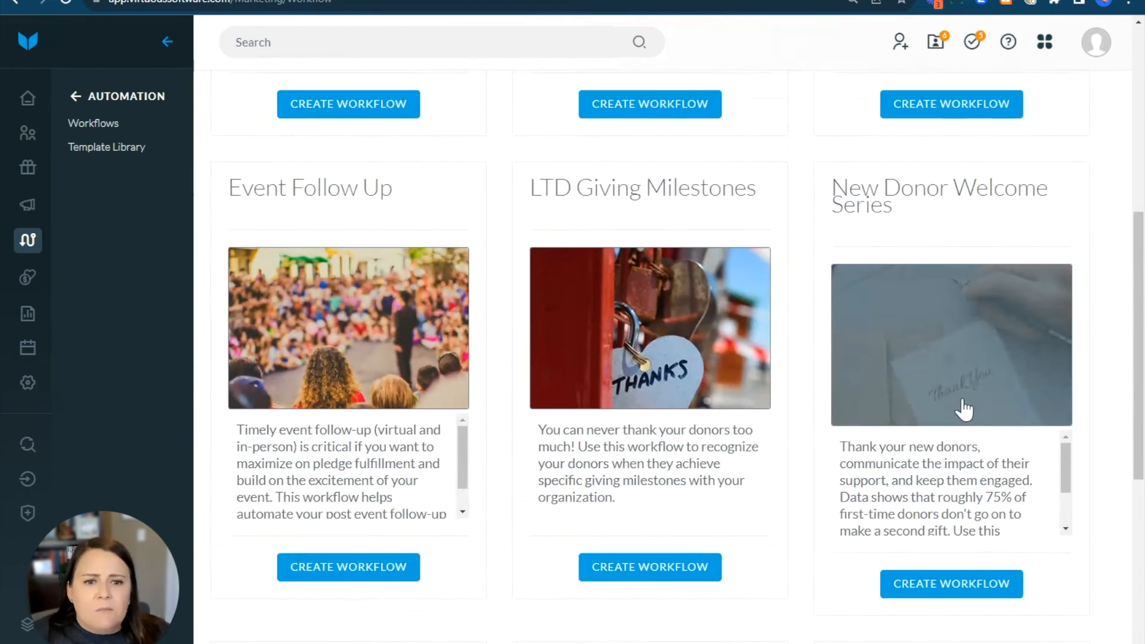
mouse_move(955, 385)
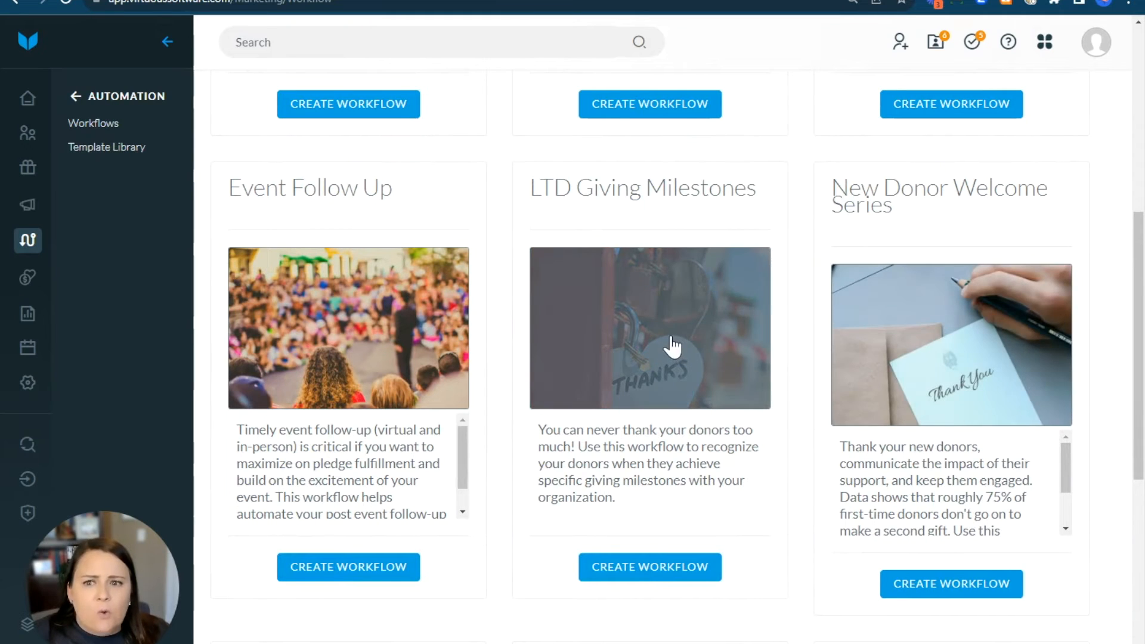
mouse_move(692, 349)
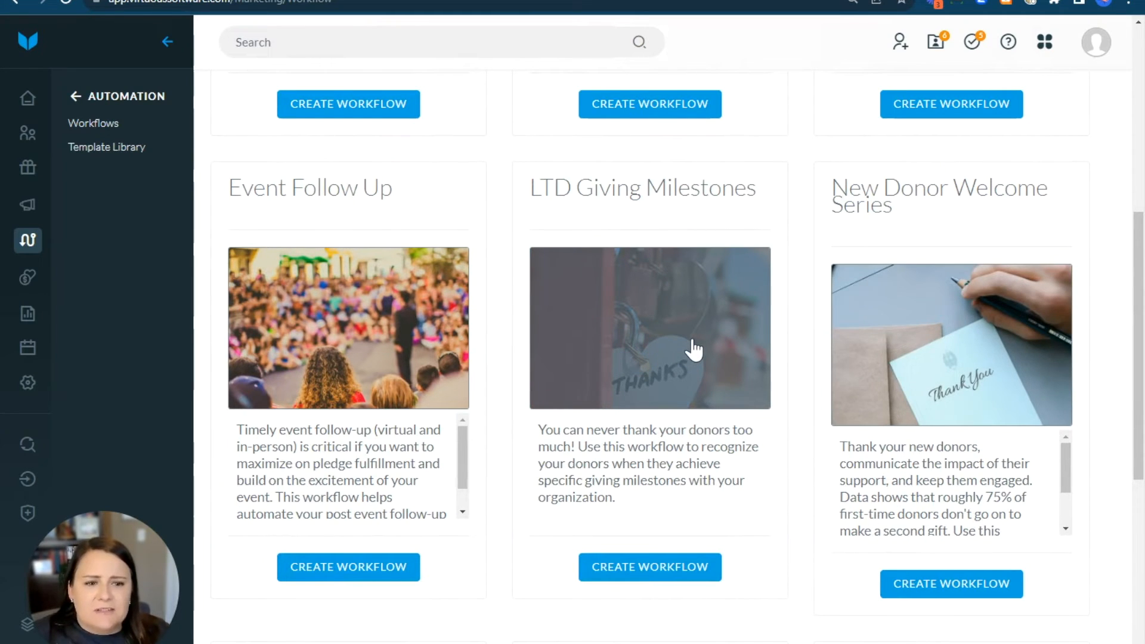
mouse_move(699, 358)
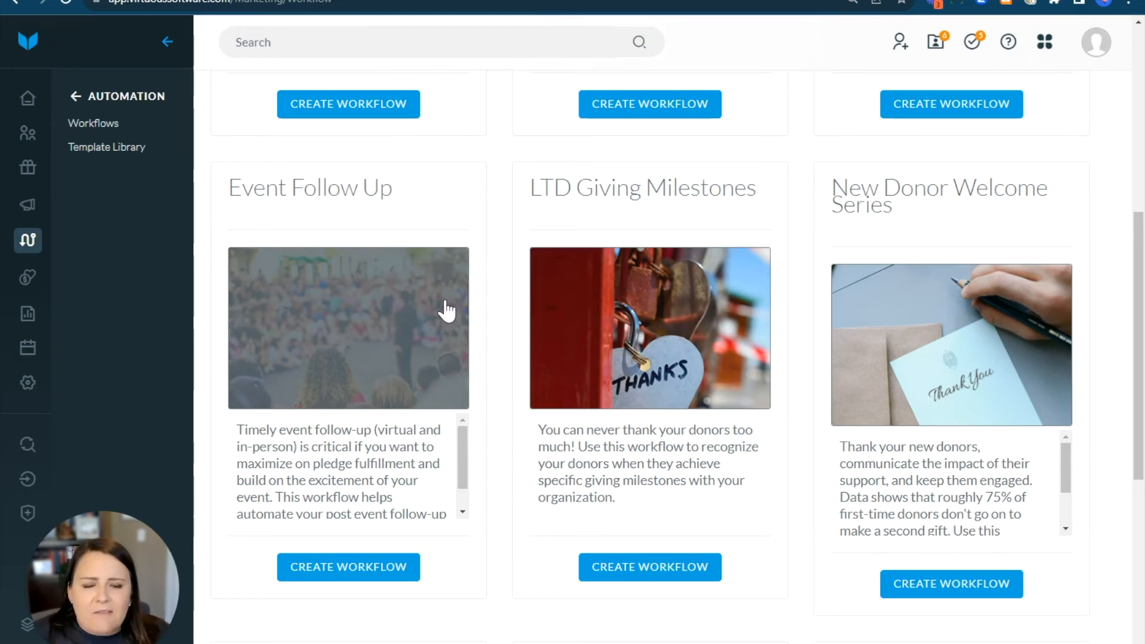
mouse_move(402, 338)
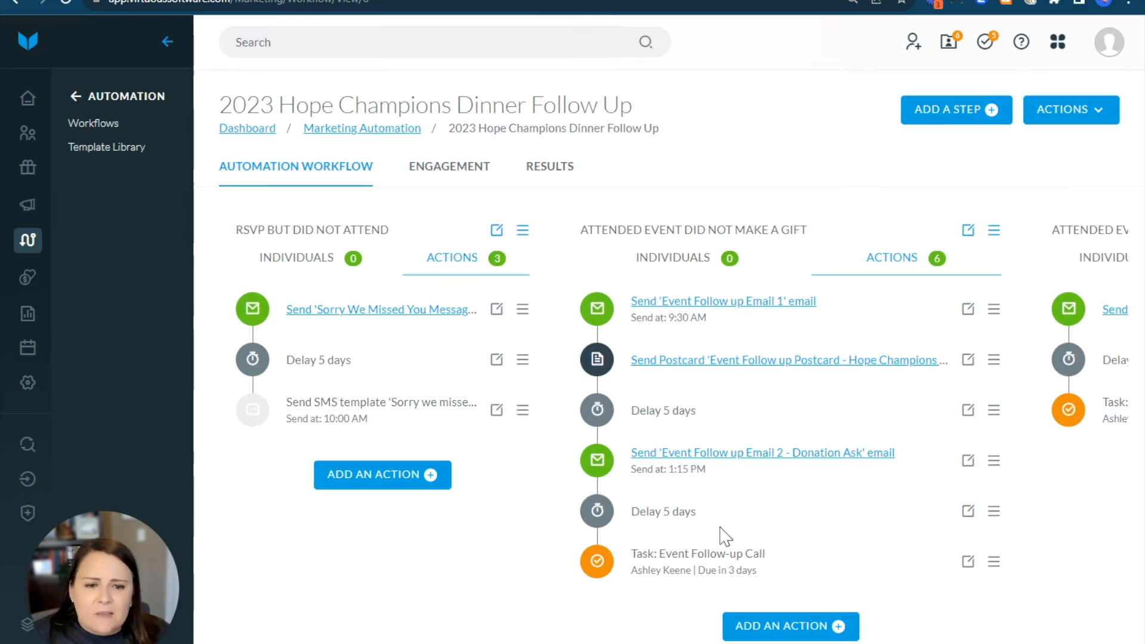
mouse_move(310, 333)
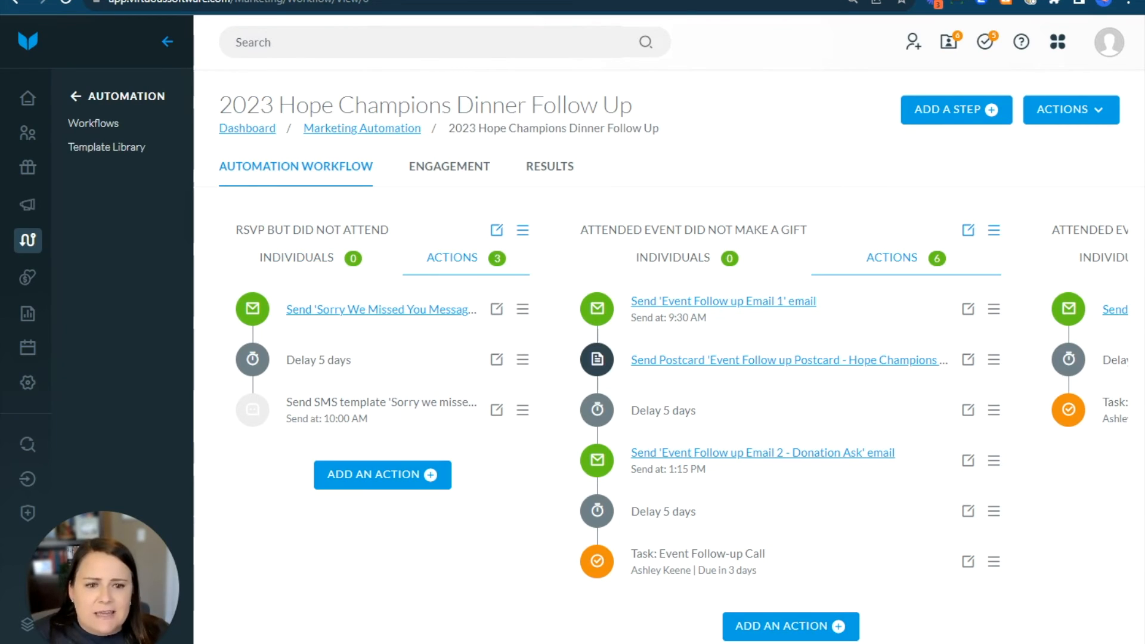
mouse_move(264, 353)
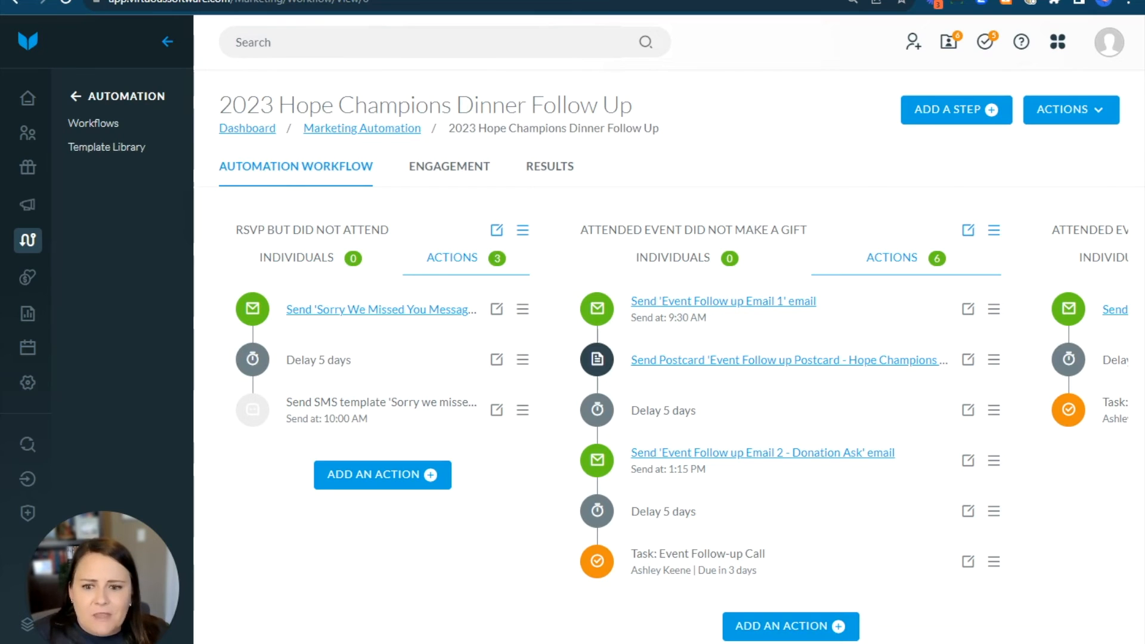
scroll(right, 3)
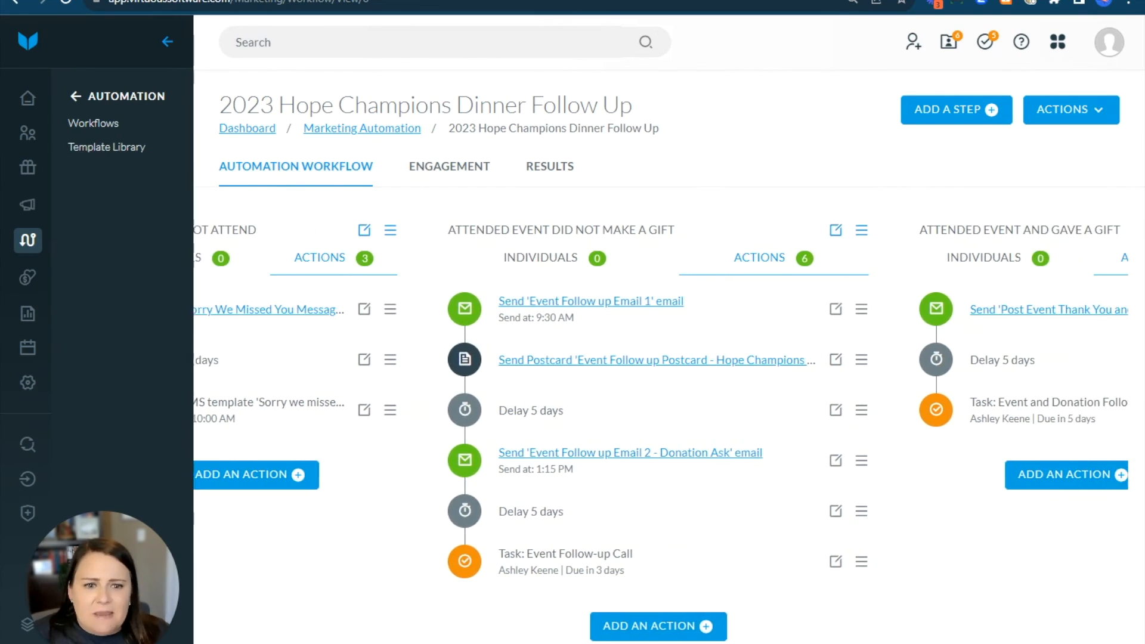
mouse_move(649, 360)
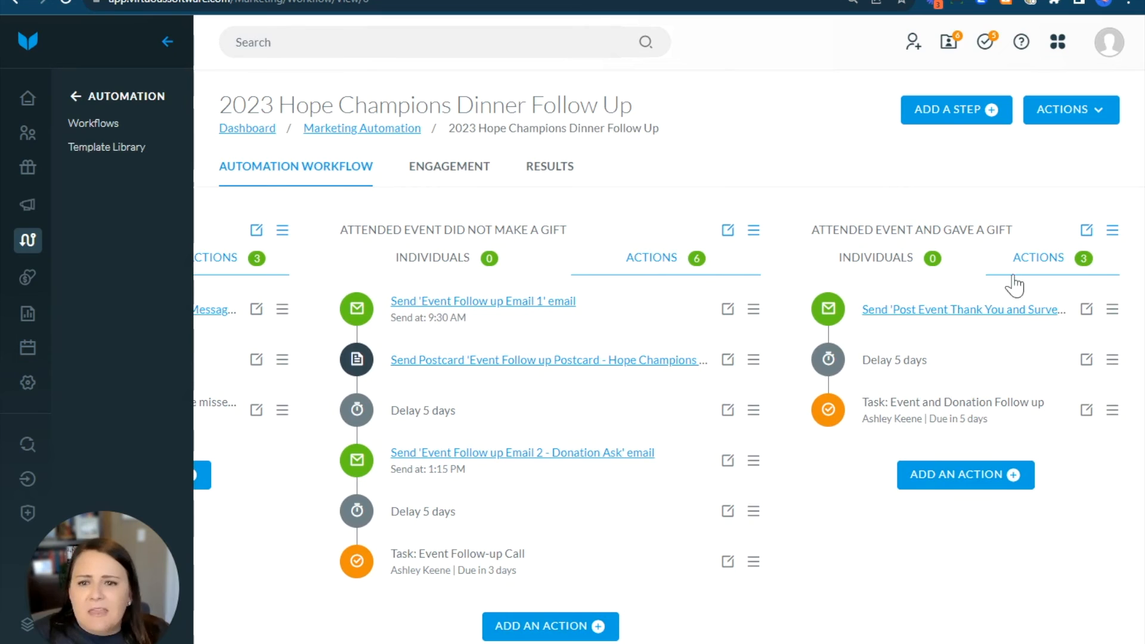
mouse_move(1008, 283)
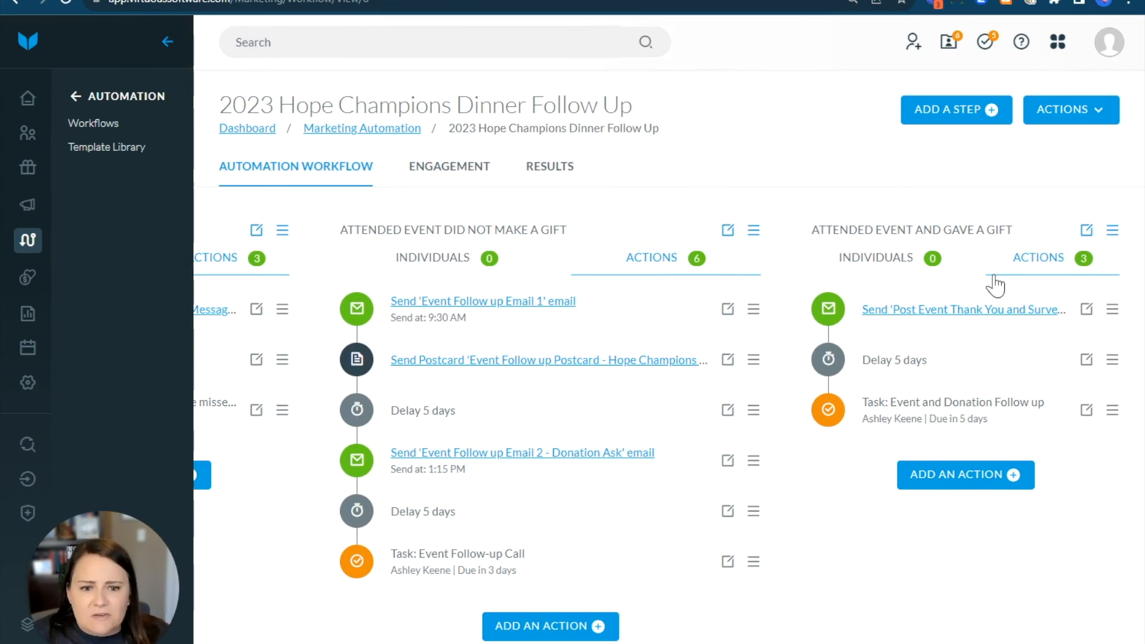